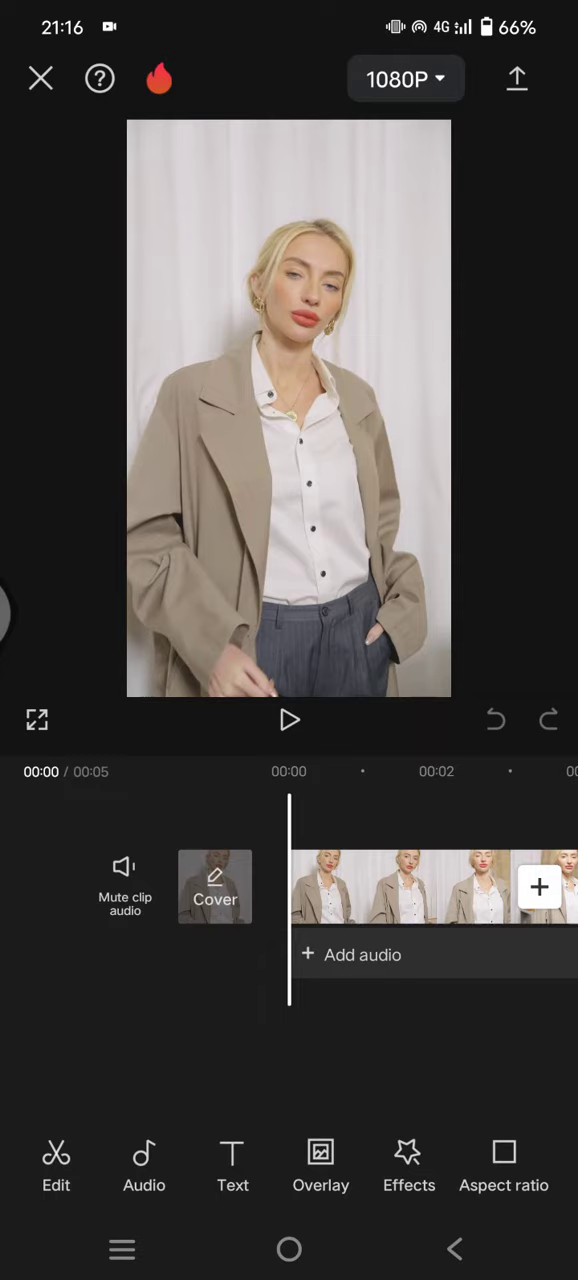
# - Pause playback near 00:02 and split the clip there into two parts
pyautogui.click(289, 719)
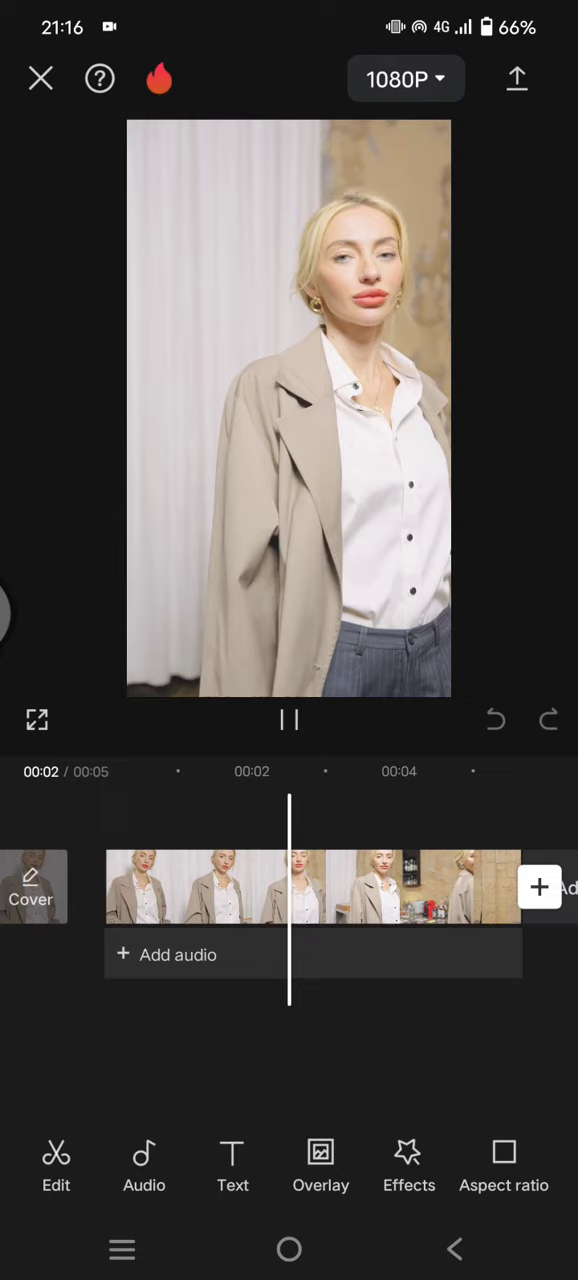
pyautogui.click(289, 720)
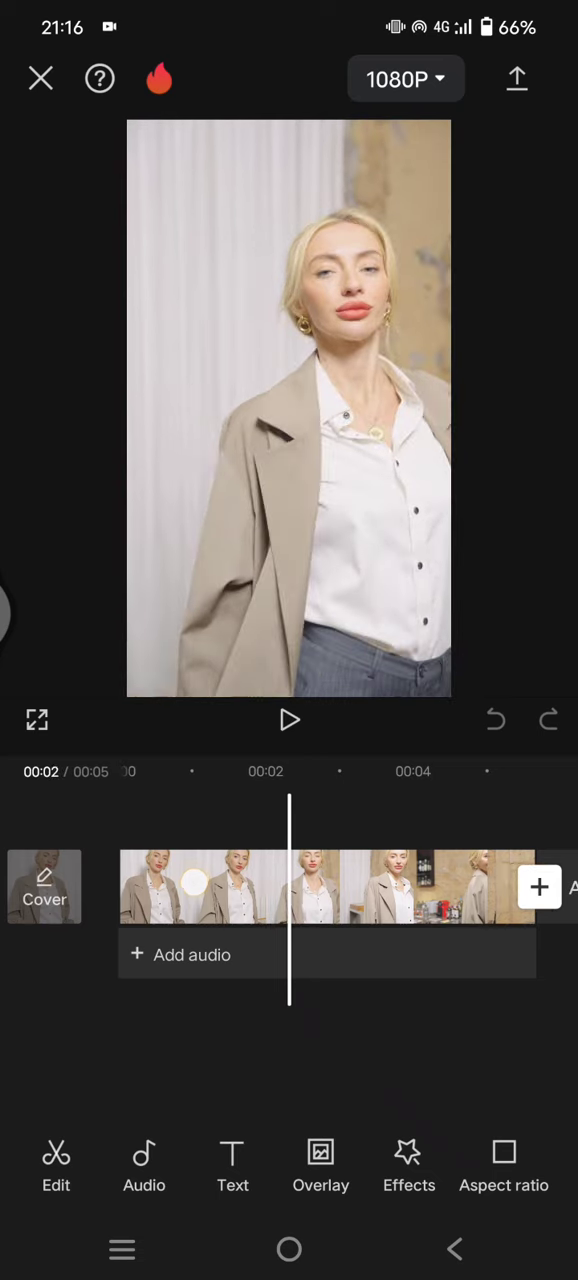
pyautogui.click(200, 887)
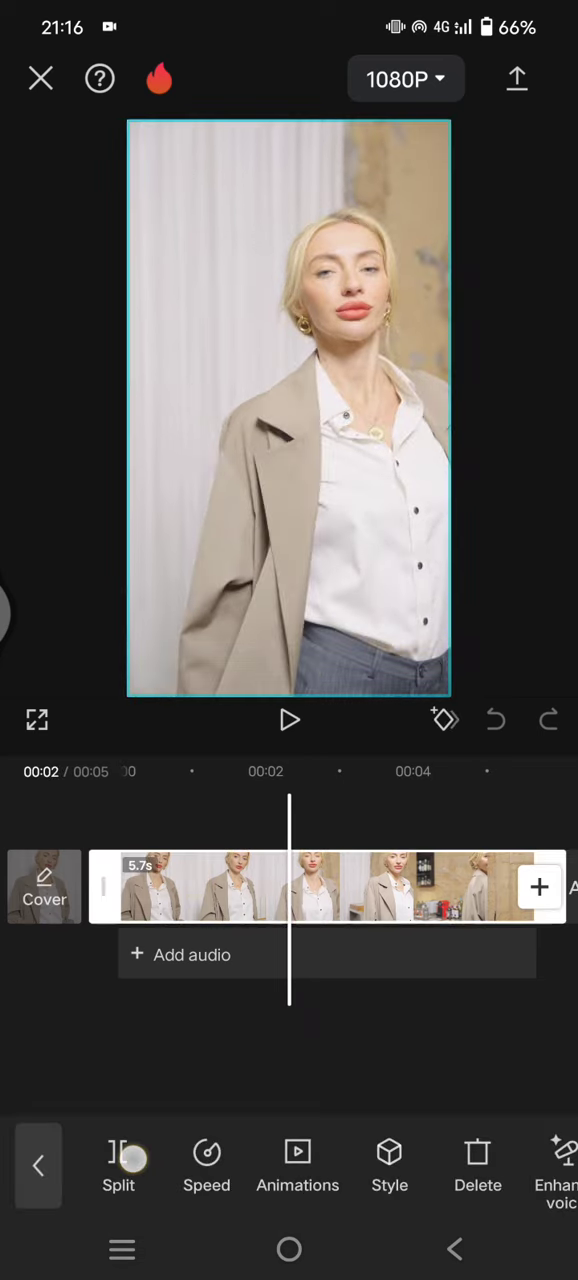
pyautogui.click(118, 1165)
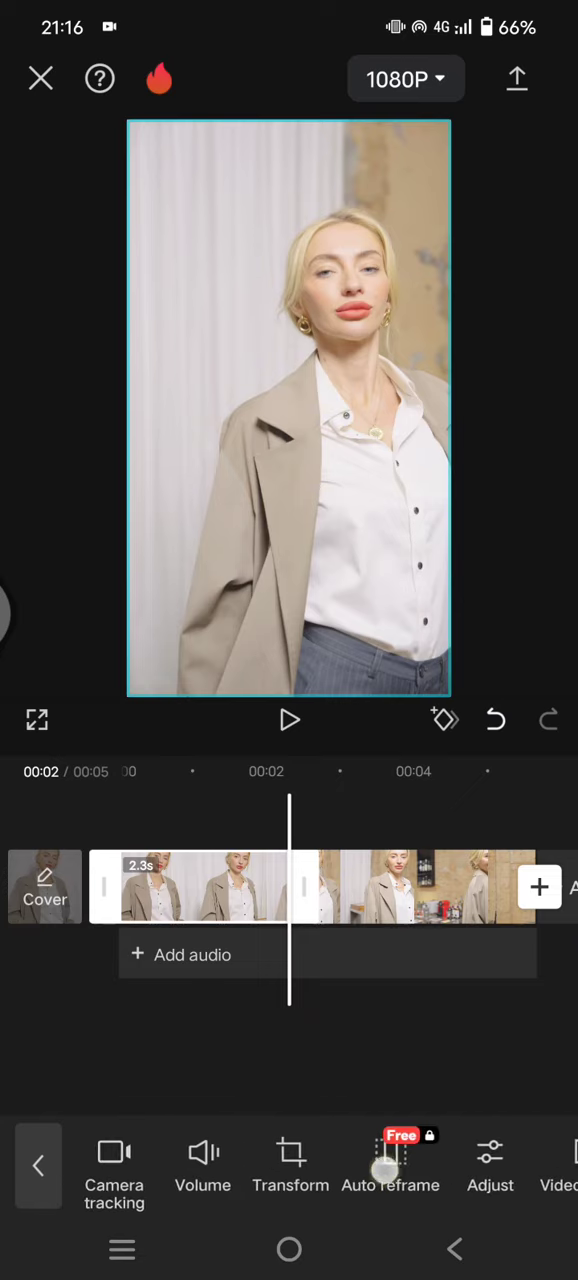
# - Drop saturation to minimum and raise contrast to 15 on the first part
pyautogui.click(490, 1165)
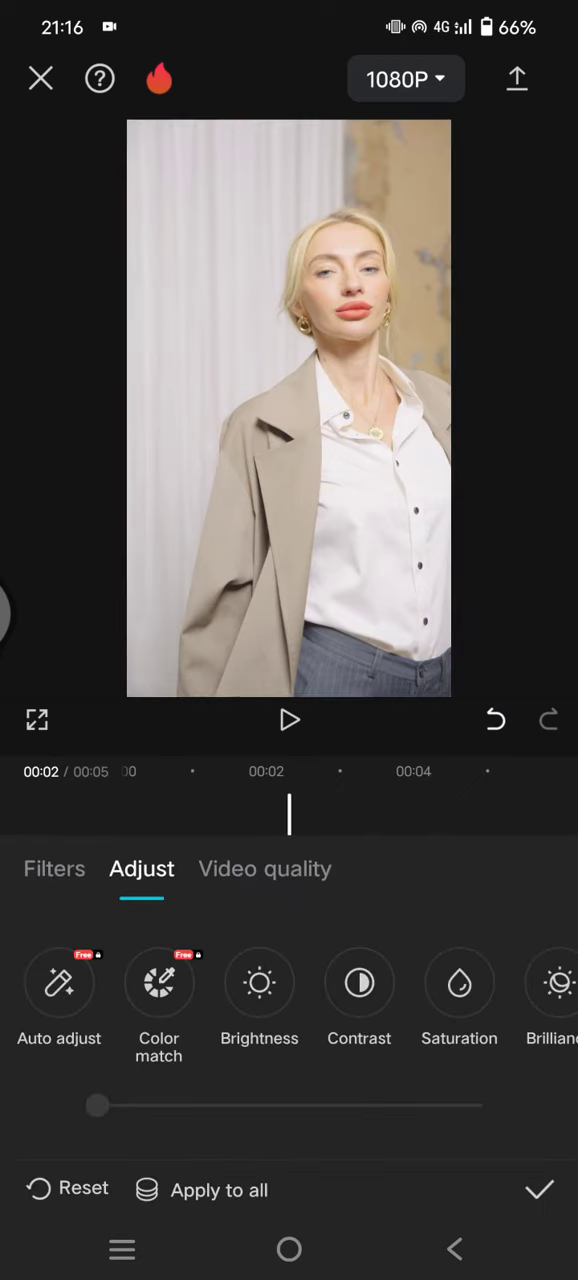
pyautogui.moveTo(97, 1105); pyautogui.dragTo(97, 1125)
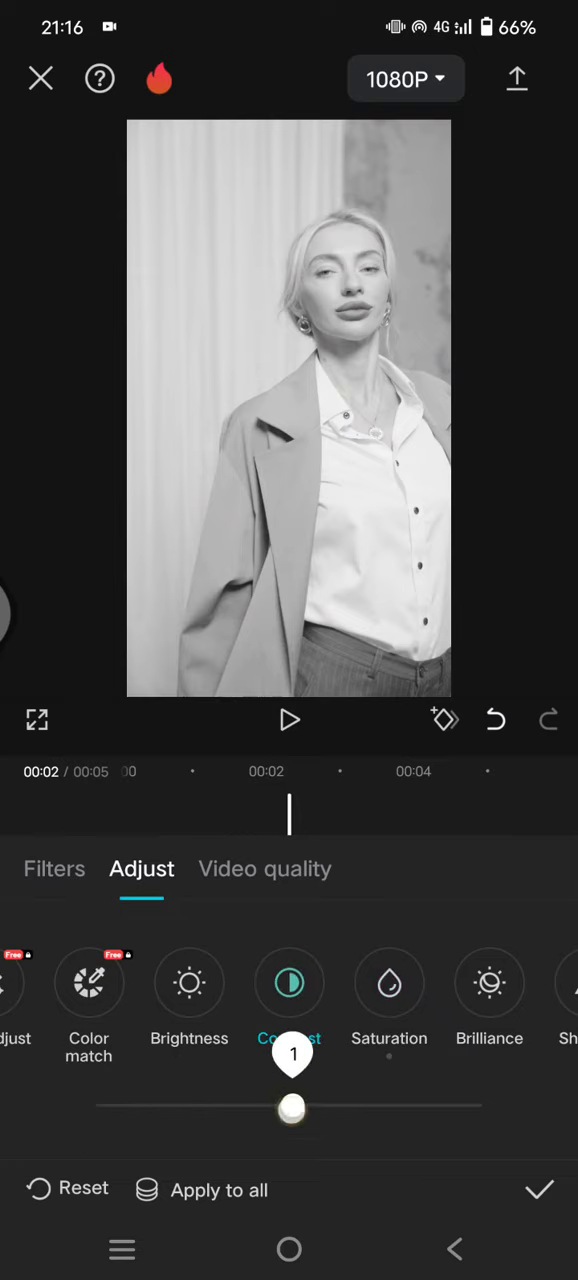
pyautogui.moveTo(291, 1105); pyautogui.dragTo(346, 1105)
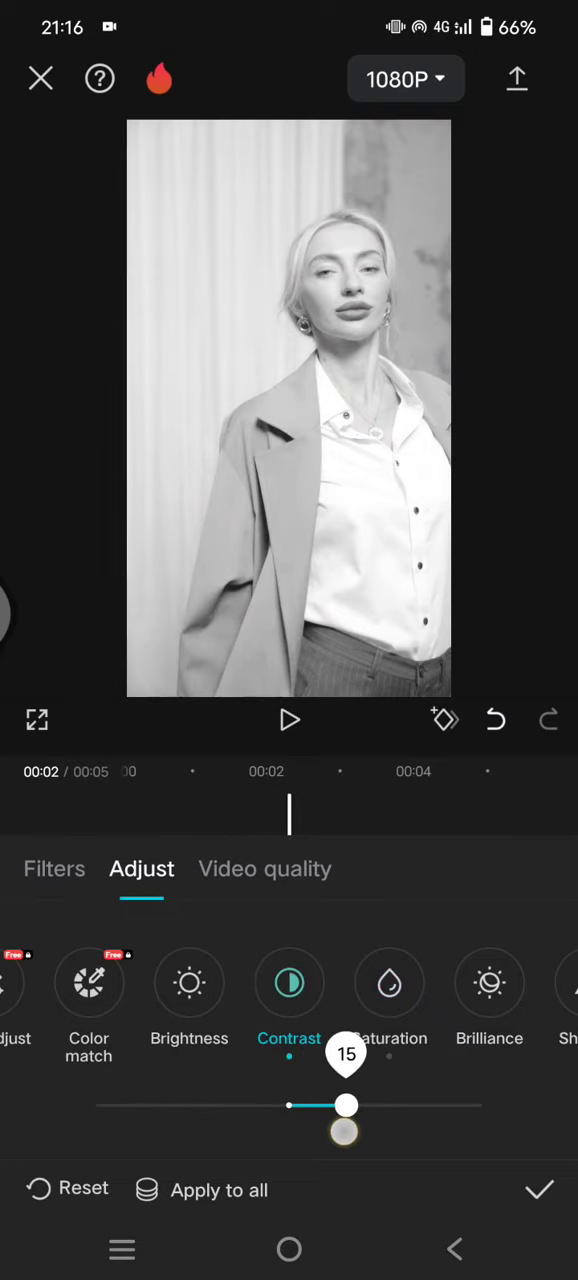
pyautogui.click(538, 1189)
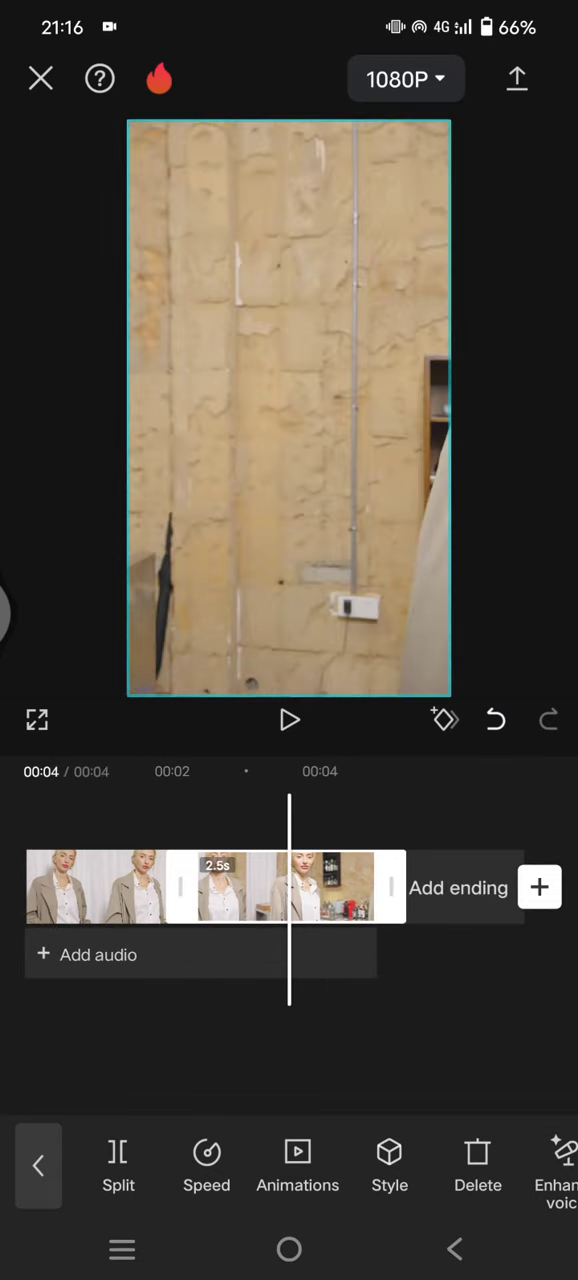
# - Open Speed settings for the 2.5-second second segment, currently at 1x
pyautogui.click(206, 1165)
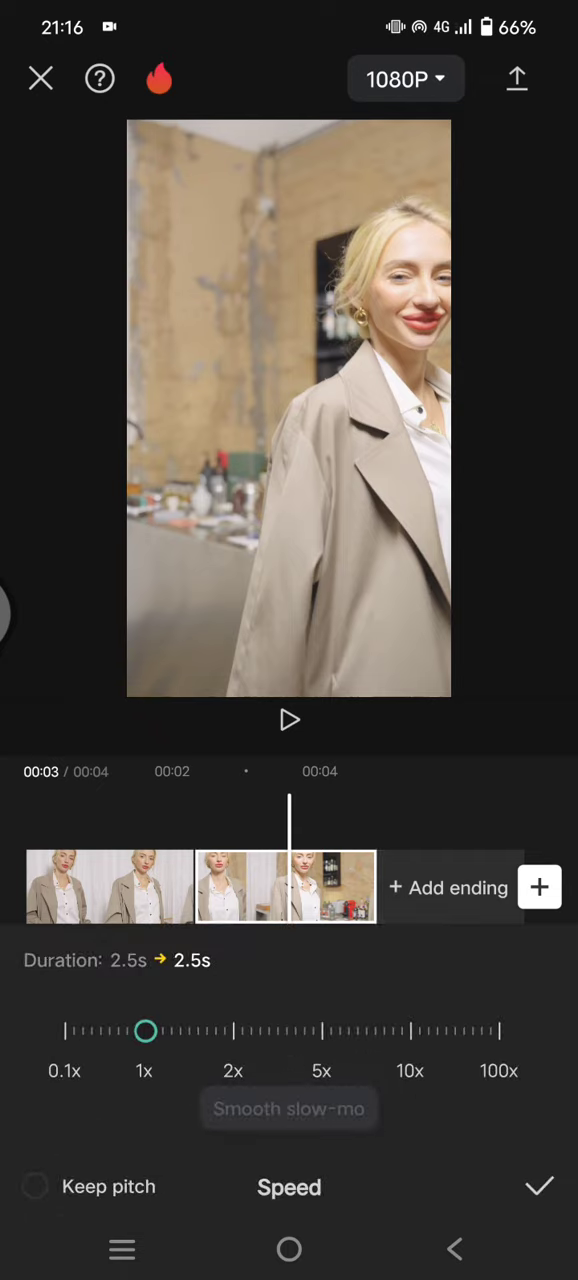
# - Set the second part's speed to 0.4x with Smooth slow-mo enabled
pyautogui.moveTo(145, 1031); pyautogui.dragTo(113, 1031)
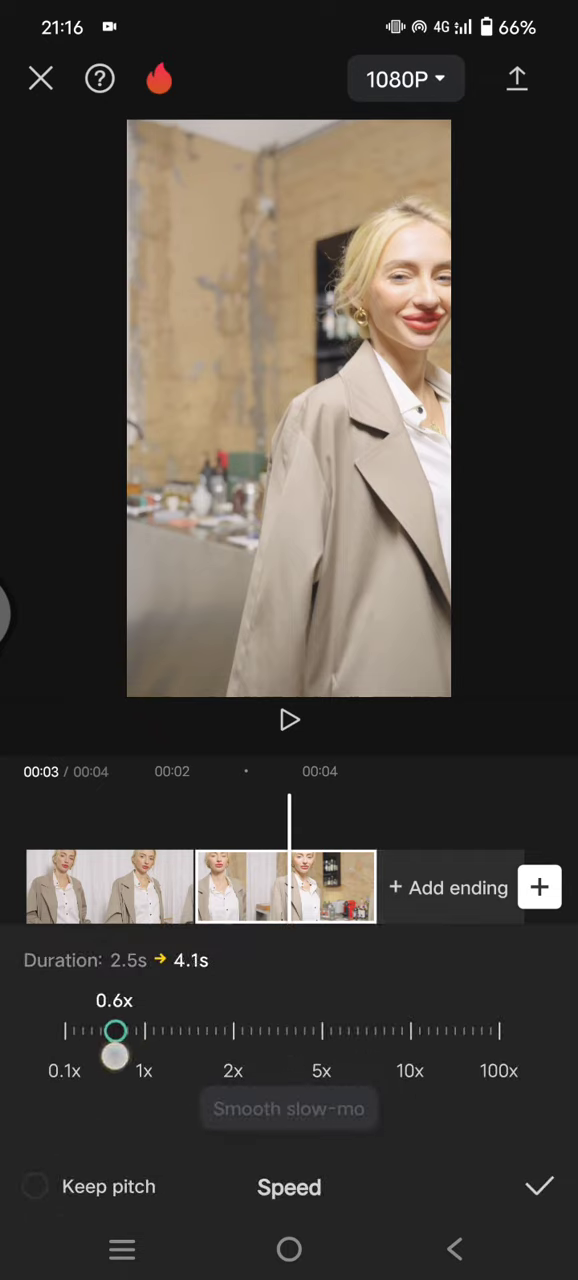
pyautogui.moveTo(114, 1057); pyautogui.dragTo(96, 1057)
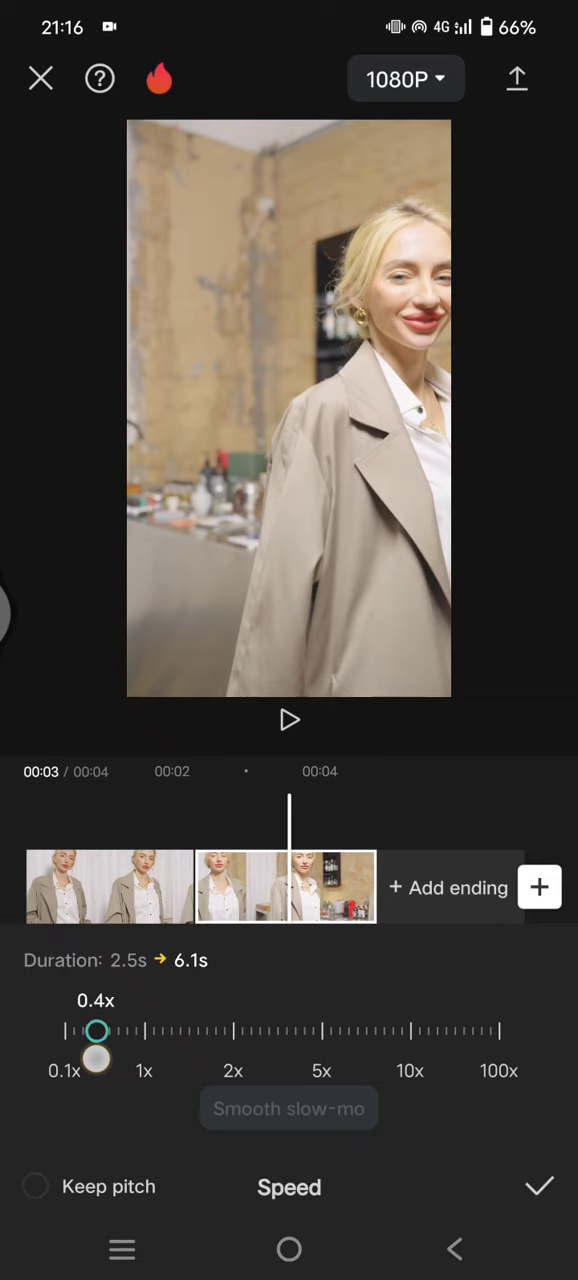
pyautogui.moveTo(96, 1065); pyautogui.dragTo(350, 1065)
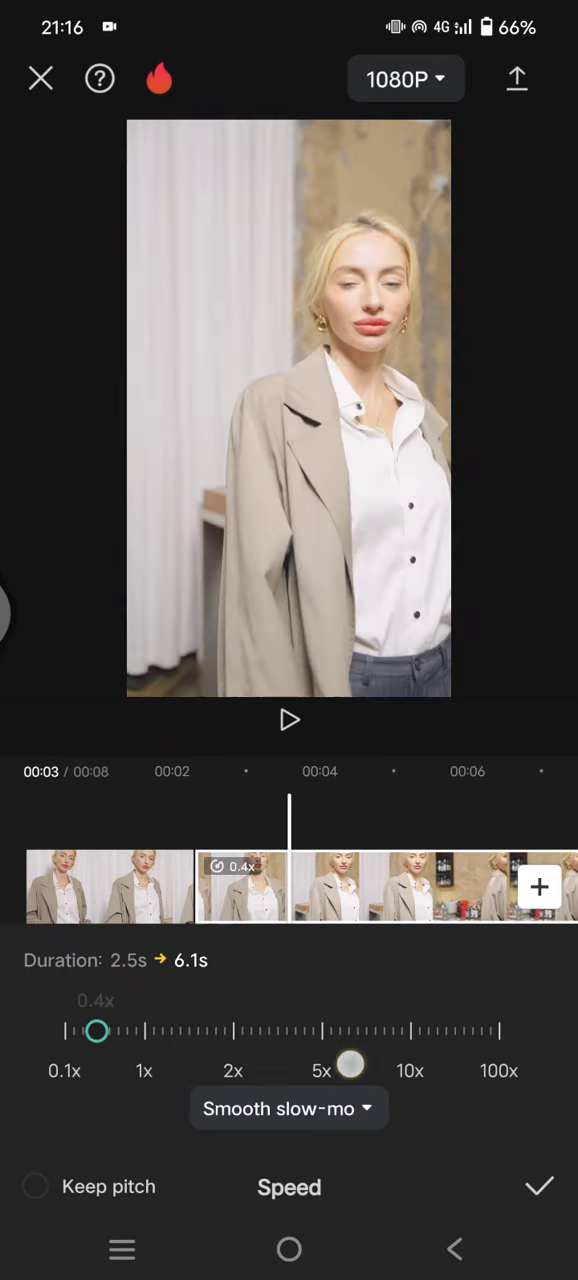
pyautogui.click(538, 1187)
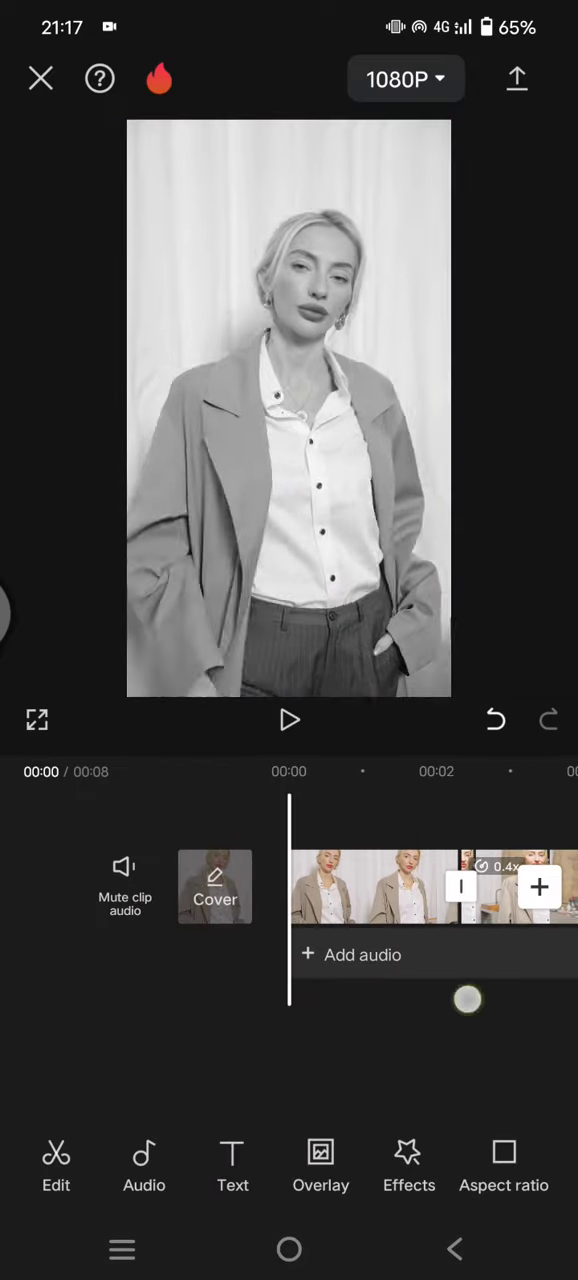
pyautogui.click(289, 720)
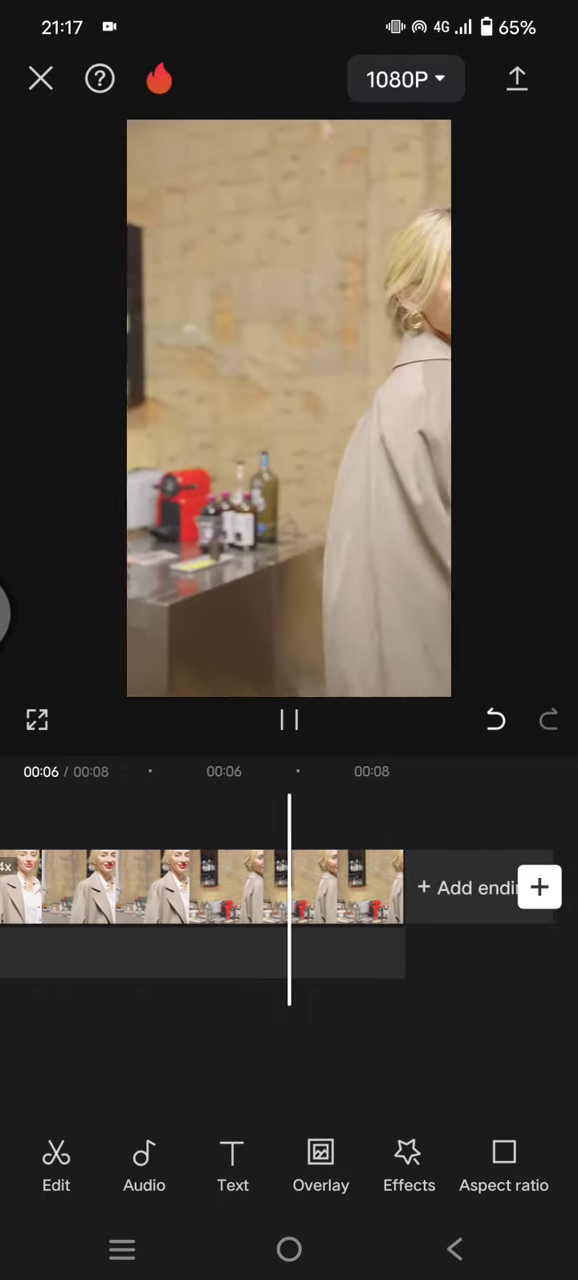
pyautogui.click(289, 720)
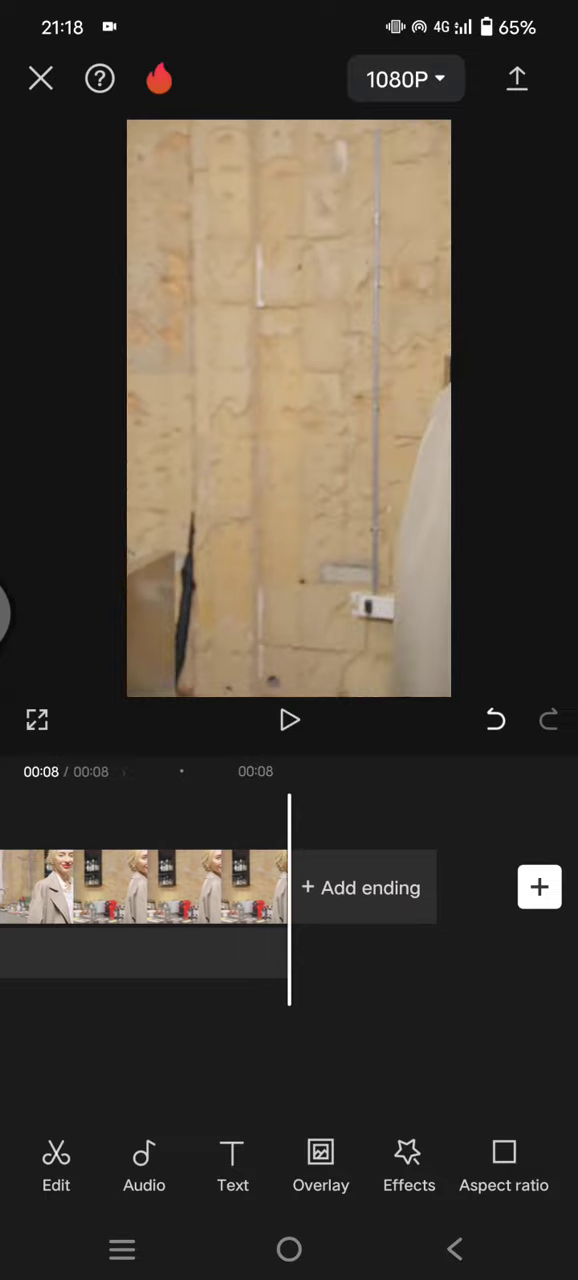